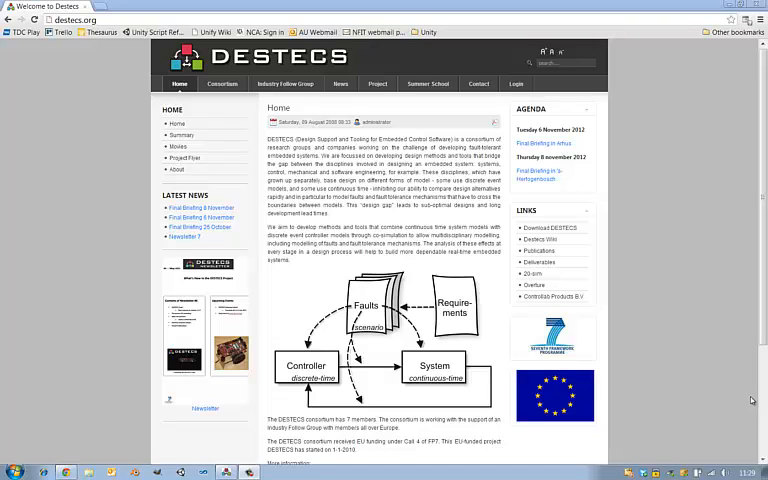
mouse_move(531, 311)
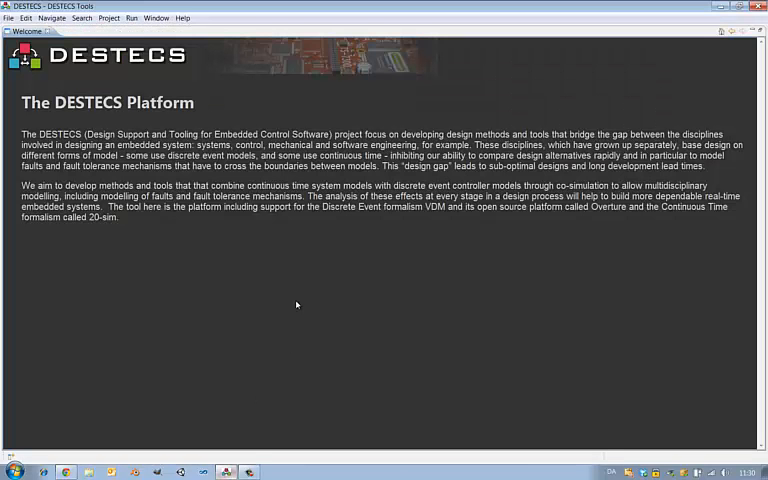
mouse_move(289, 284)
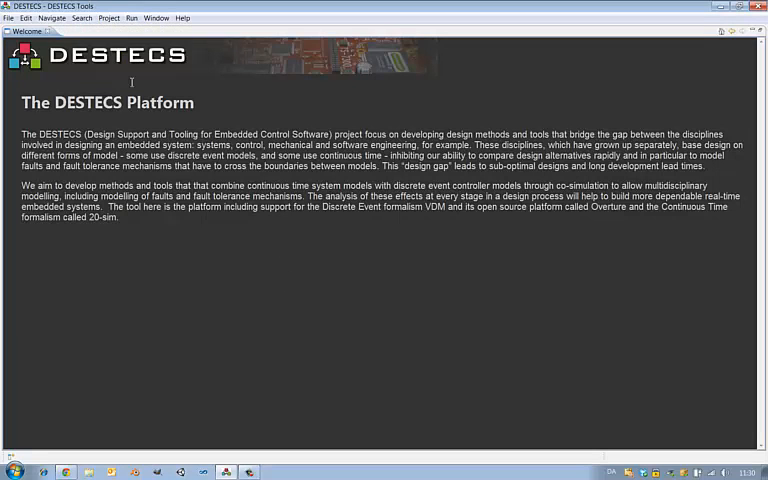
mouse_move(47, 32)
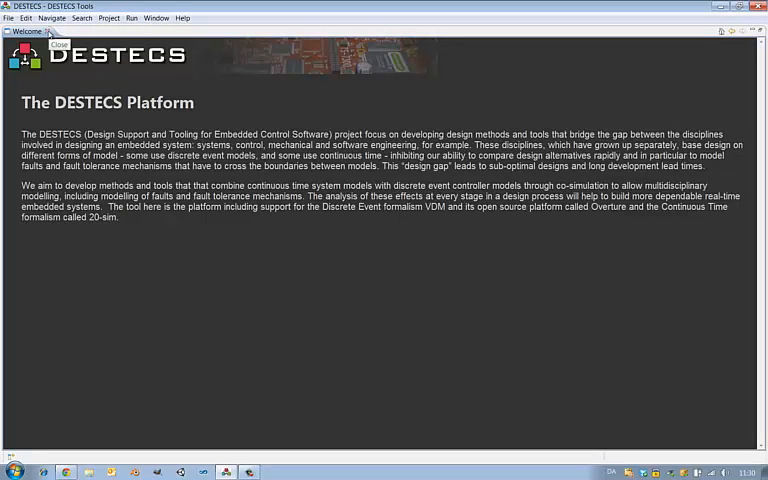
- Close the Welcome page to reveal the empty workspace
click(58, 44)
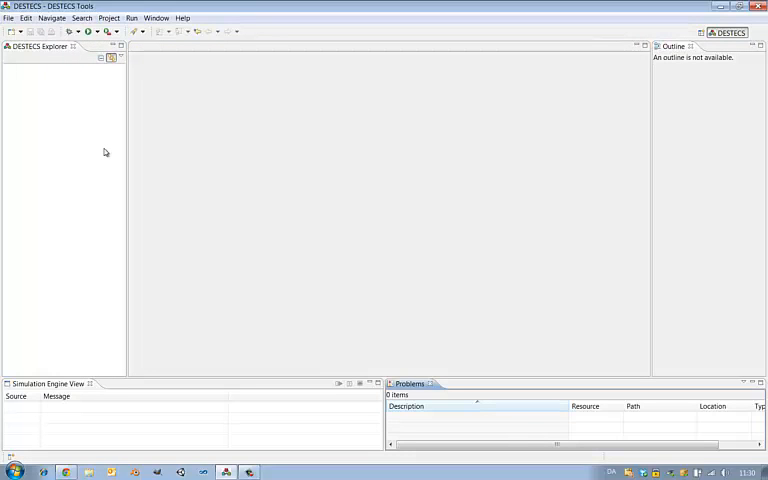
mouse_move(65, 143)
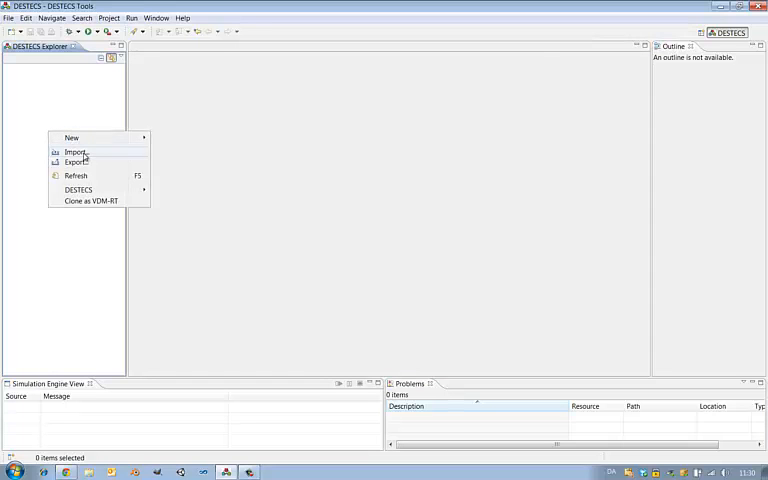
- Import the five example projects from the examples_compendium_M33.zip archive into the workspace
click(75, 152)
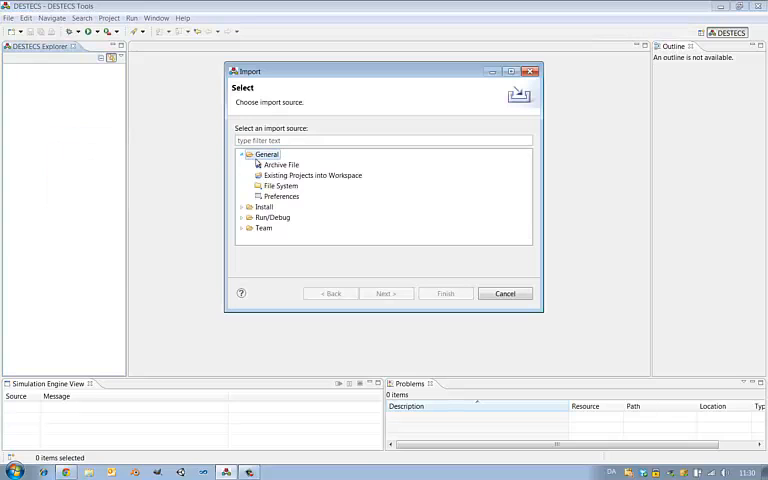
click(312, 175)
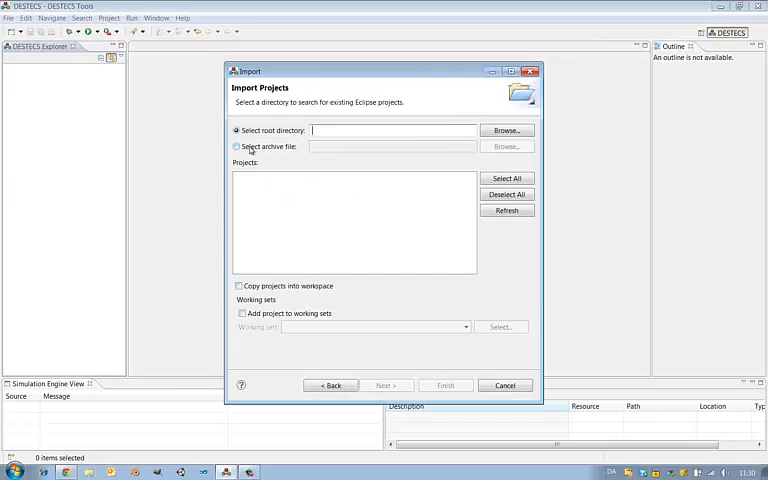
click(236, 146)
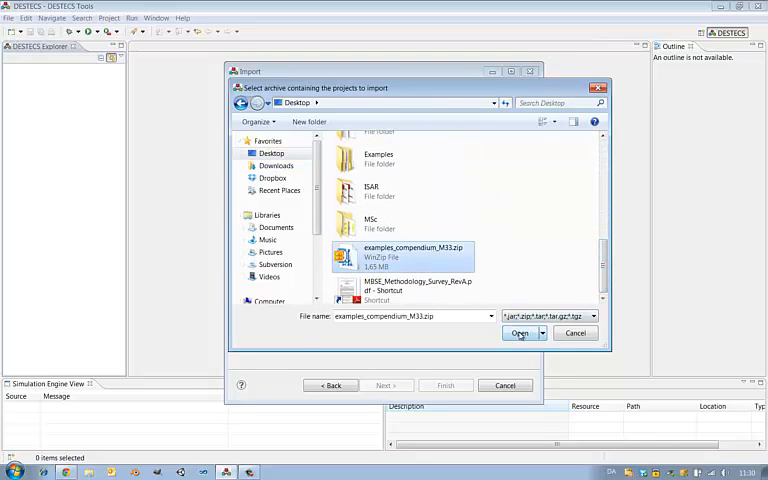
click(518, 333)
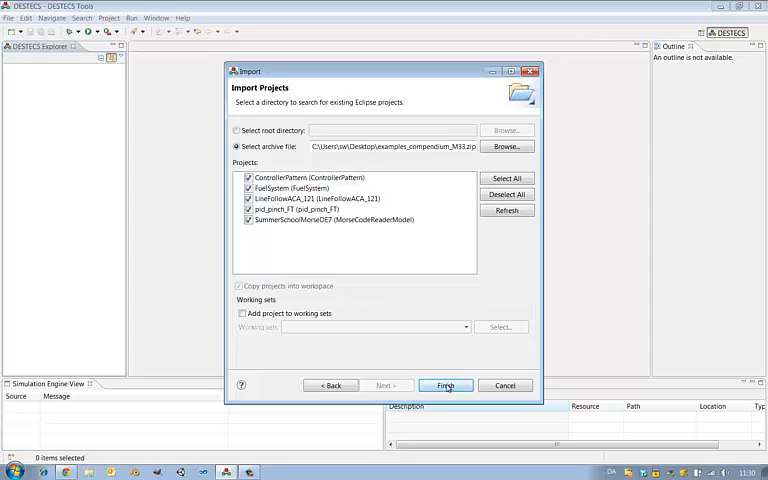
click(444, 385)
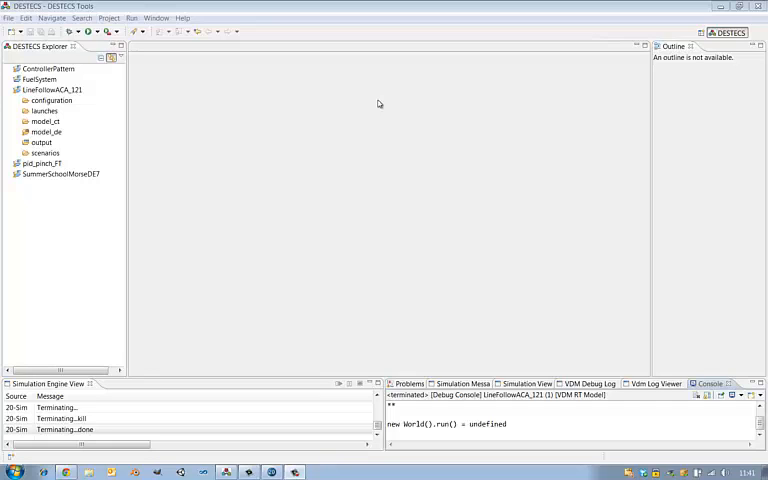
- Run the LineFollowACA_121 co-simulation and bring up its 20-sim plot window
click(78, 31)
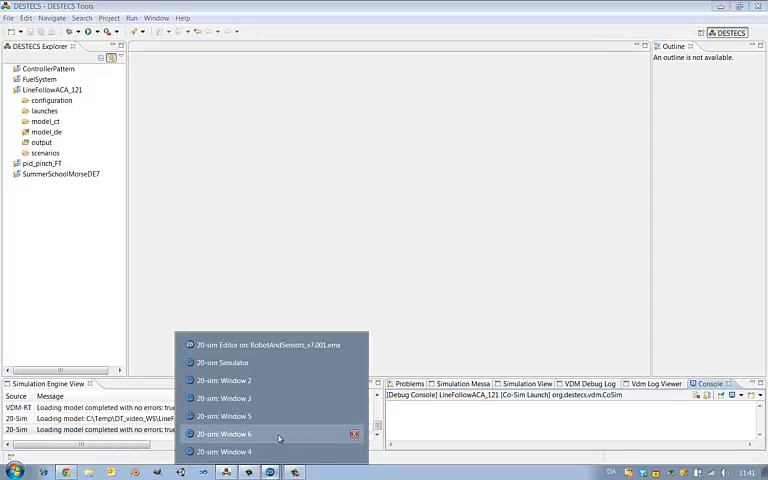
click(224, 398)
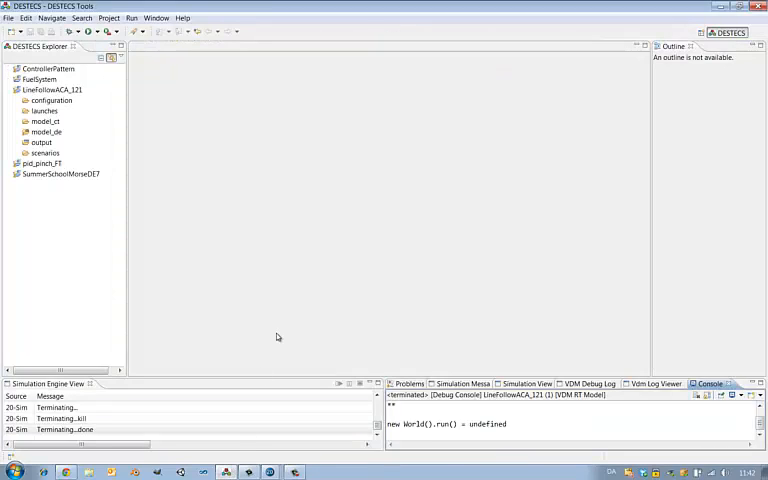
mouse_move(248, 286)
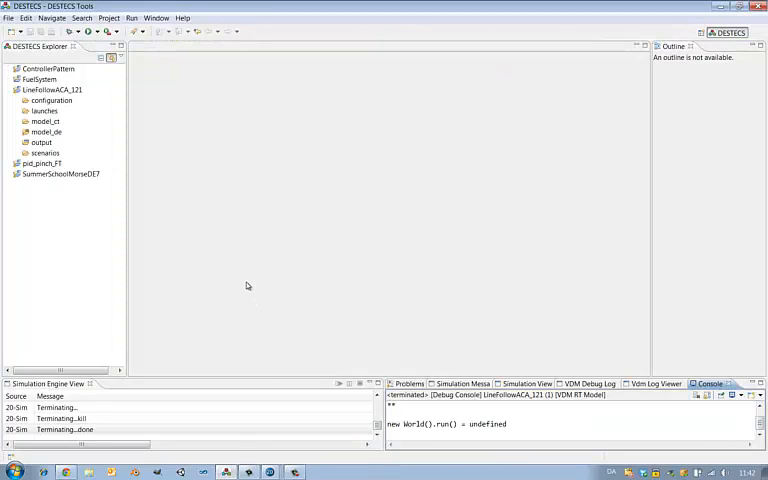
mouse_move(231, 267)
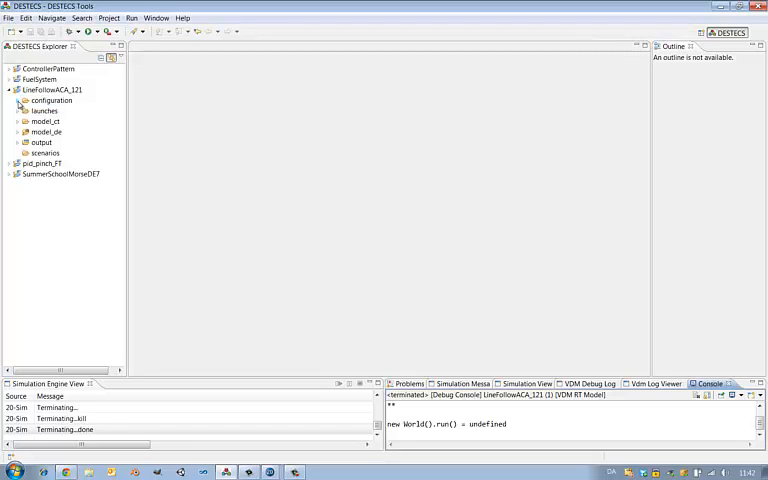
- Open LineFollowACA_121's contract.csc from the configuration folder in the Configuration Editor
click(26, 100)
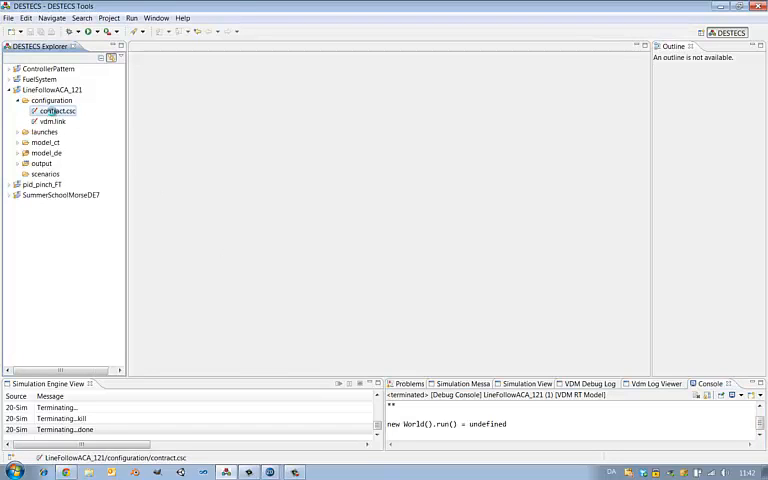
double_click(57, 111)
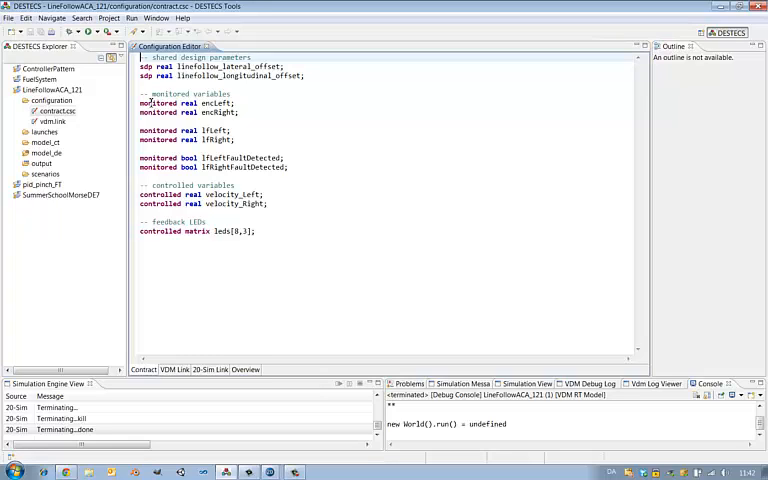
click(202, 103)
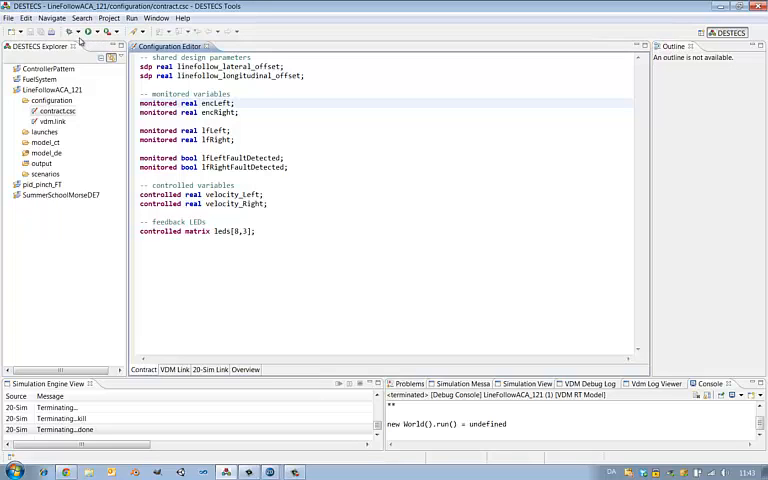
- Change the LineFollowACA_121 debug configuration's total simulation time from 20 to 10
click(80, 31)
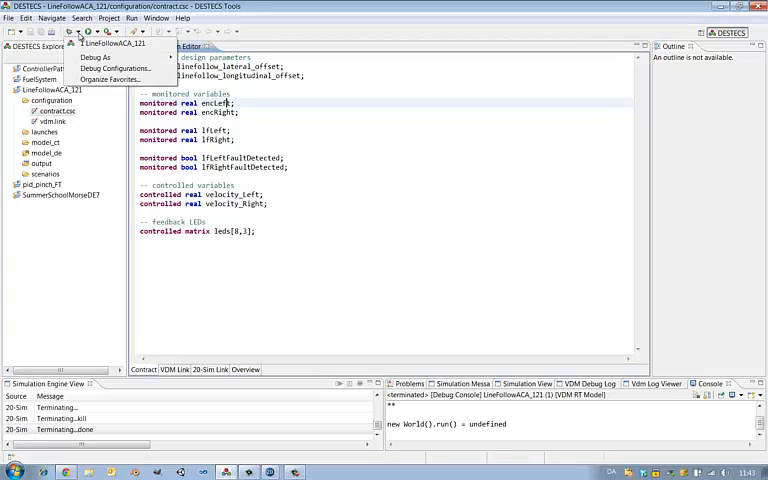
click(118, 68)
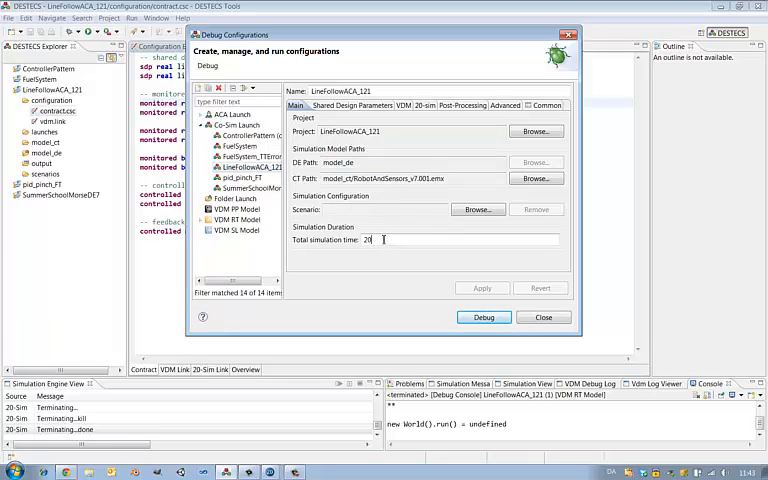
double_click(366, 239)
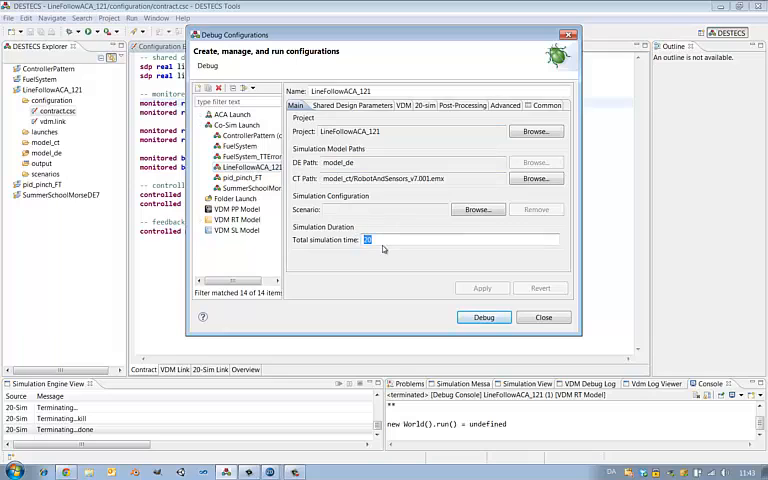
text(10)
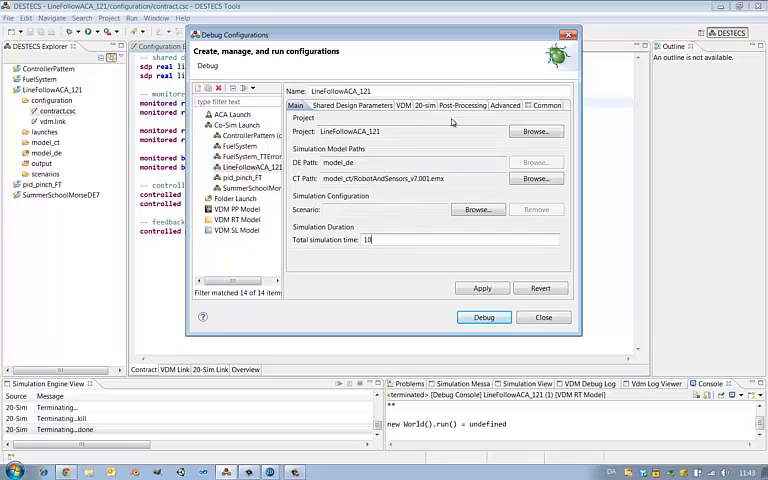
click(499, 105)
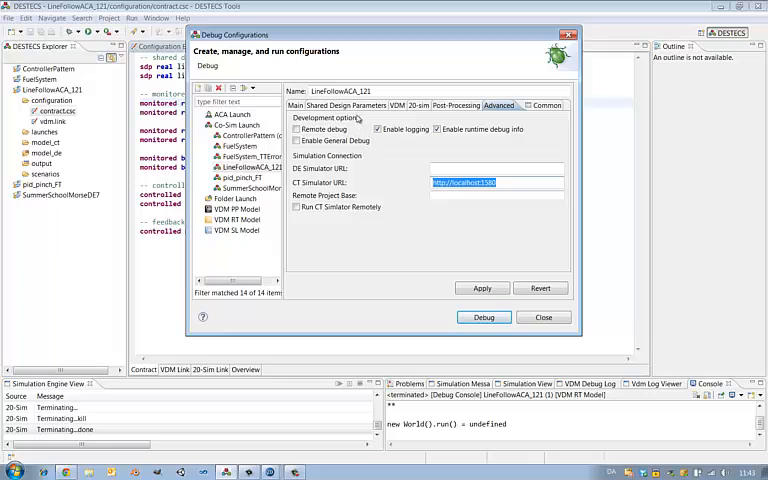
- Set linefollow_lateral_offset to 0.05, apply it, and start the co-simulation
click(344, 105)
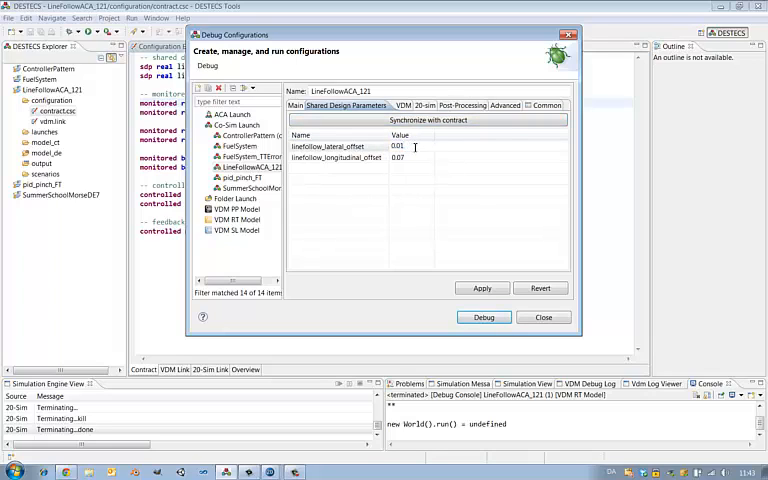
text(0.05)
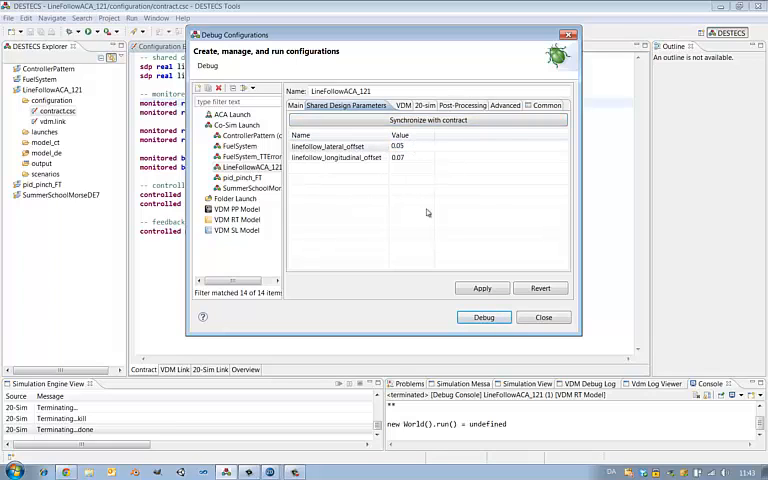
click(482, 288)
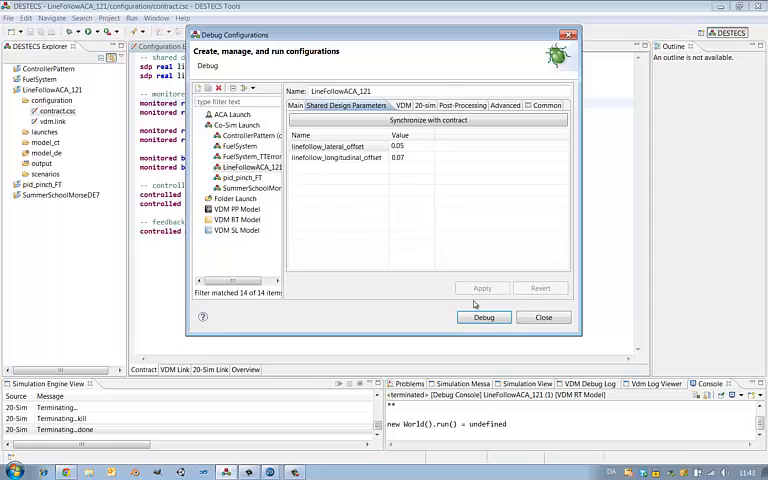
click(543, 317)
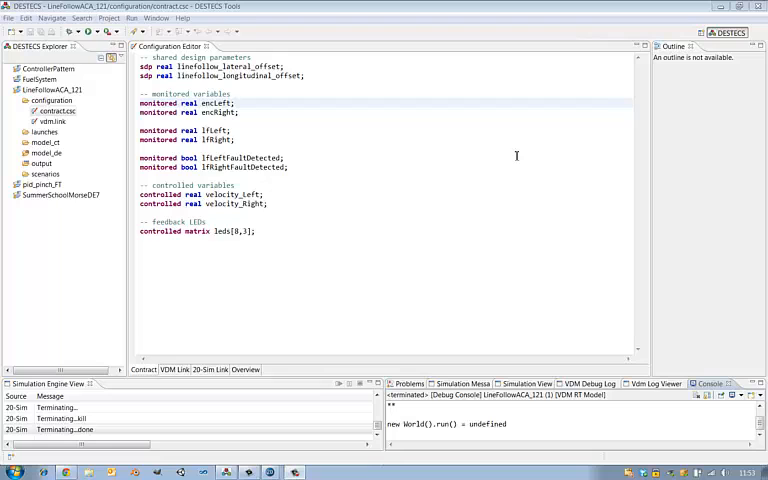
mouse_move(398, 137)
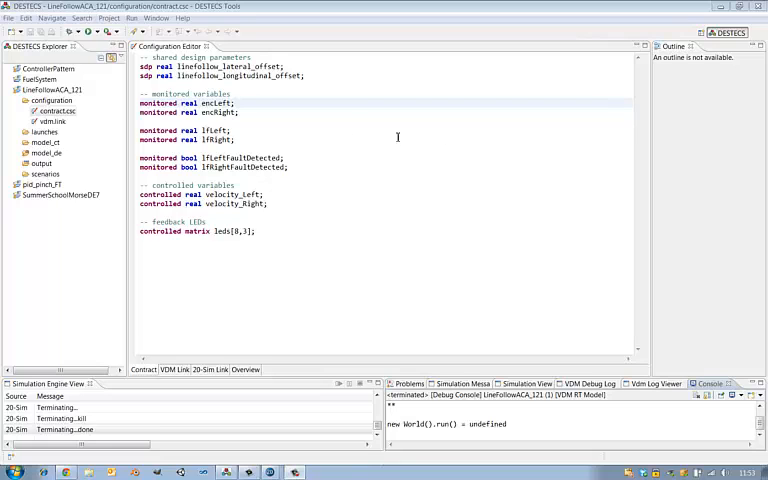
mouse_move(95, 65)
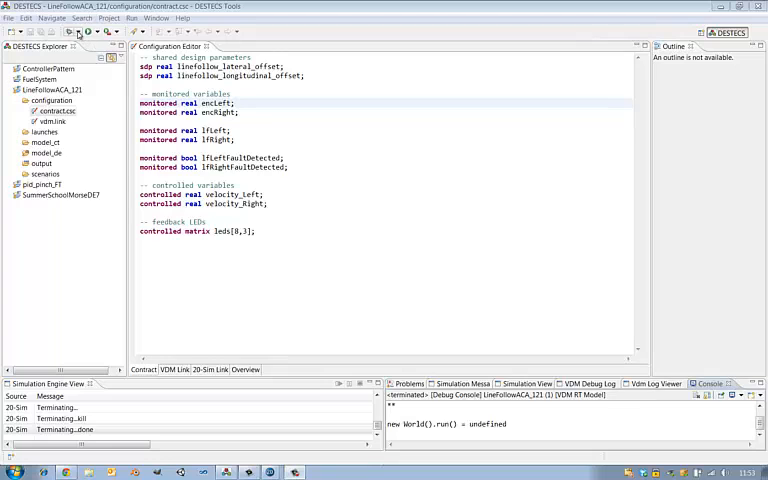
- Show the SDPs Sweep settings of the LineFollowACA_121_sensor_distance ACA launch
click(88, 31)
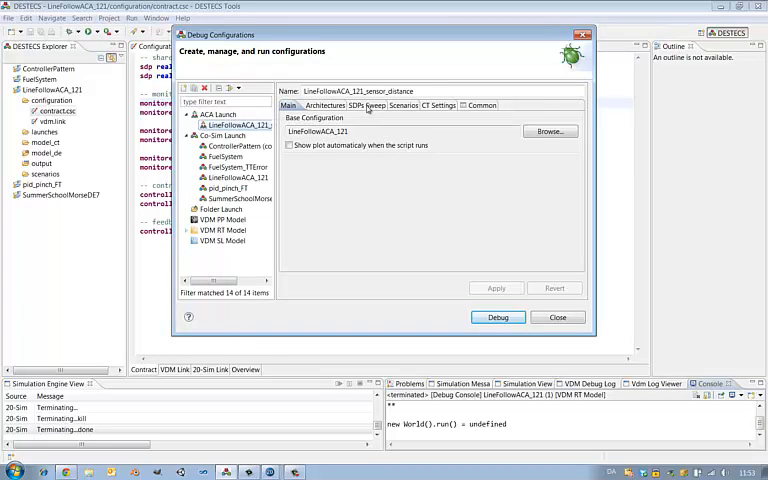
mouse_move(368, 107)
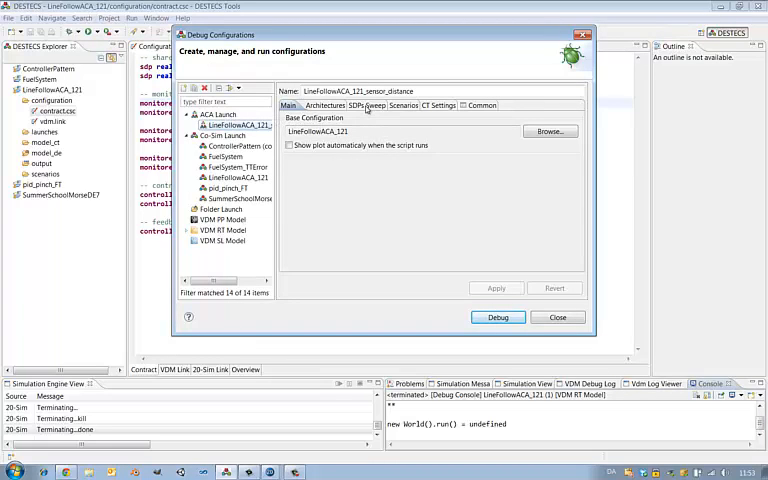
click(362, 105)
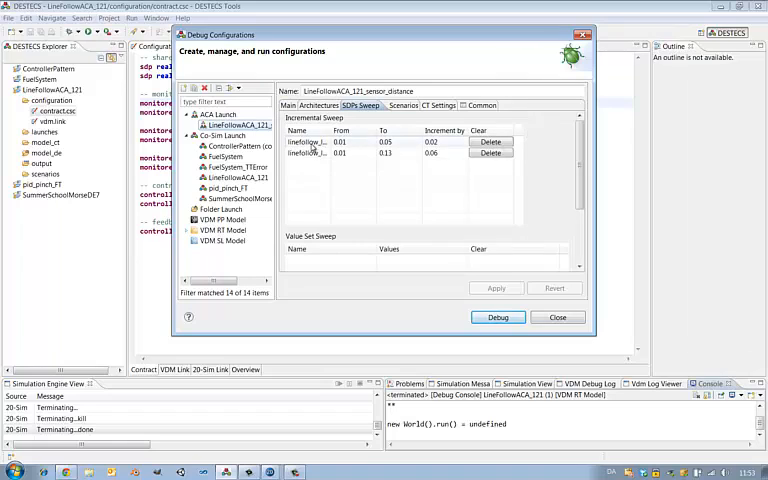
mouse_move(352, 180)
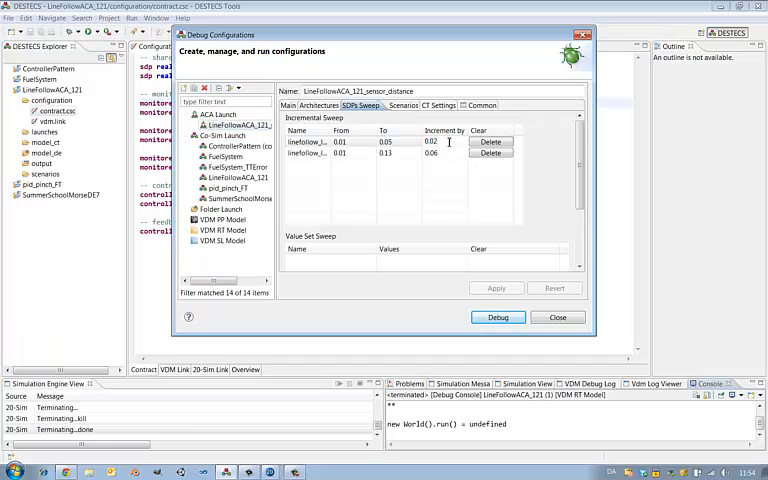
- Set the first parameter's increment to 0.04, delete the second row, and run the sweep
text(0.04)
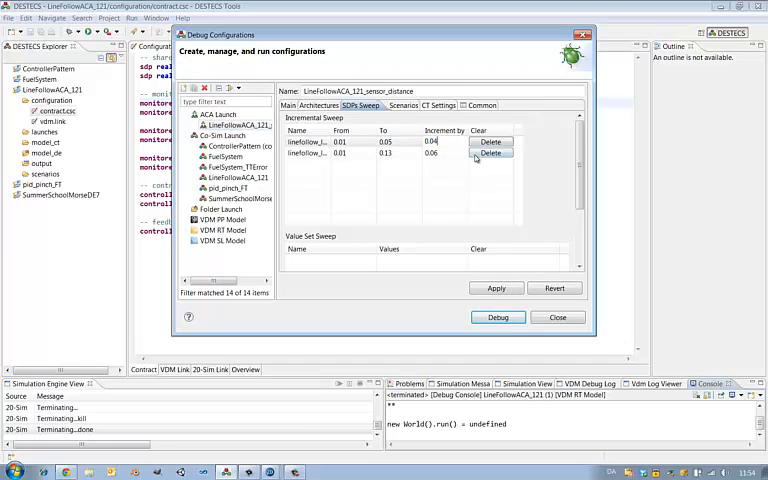
click(491, 153)
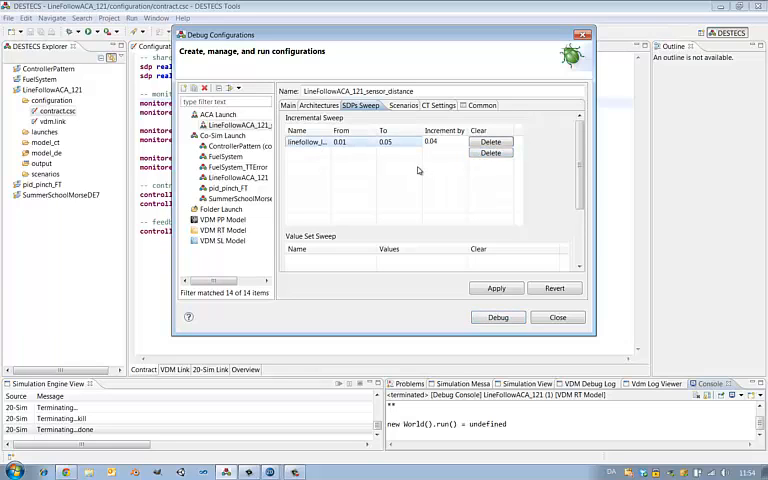
mouse_move(420, 170)
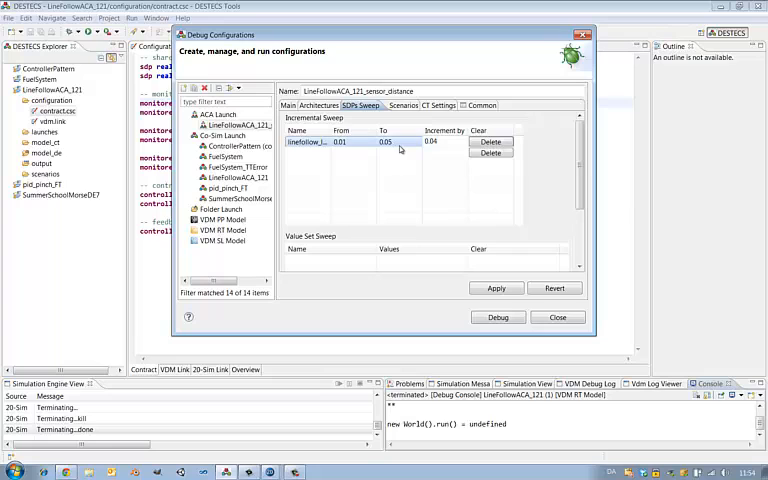
click(496, 288)
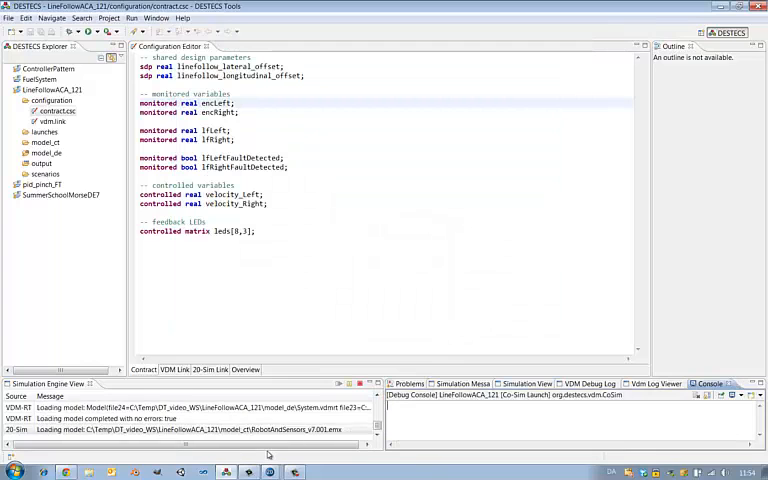
- Wait for the sensor_distance sweep runs to finish and widen the DESTECS Explorer
click(269, 471)
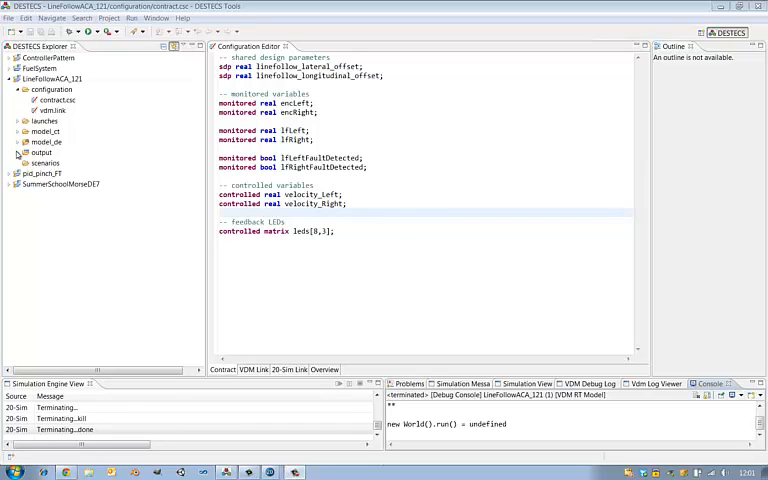
- Expand the output and sweep folders, then open the first run folder's logs and results
click(17, 152)
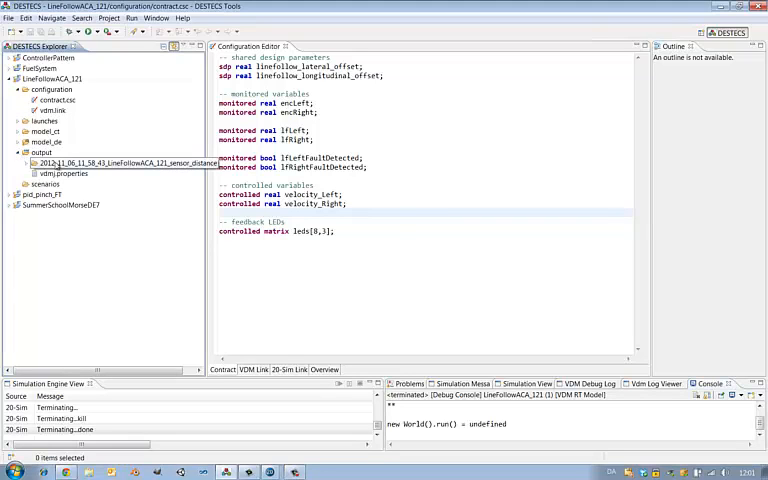
click(33, 162)
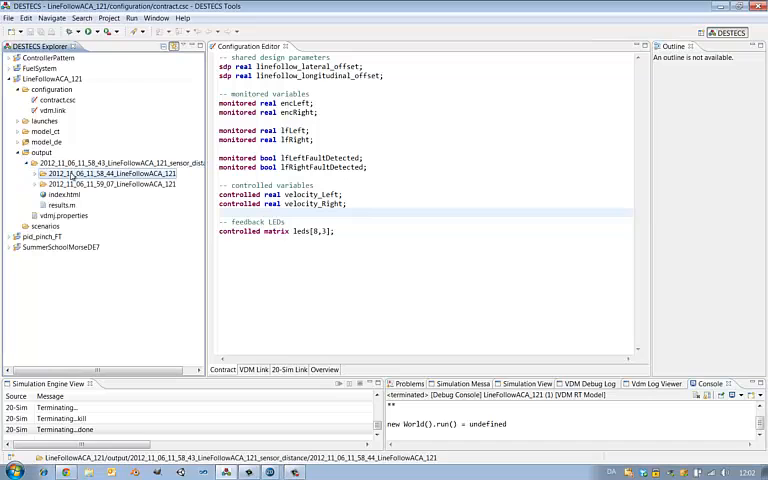
click(110, 184)
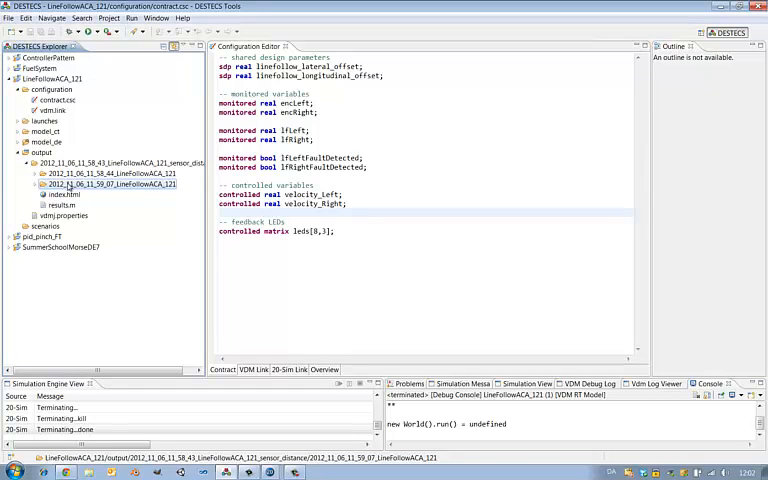
click(34, 174)
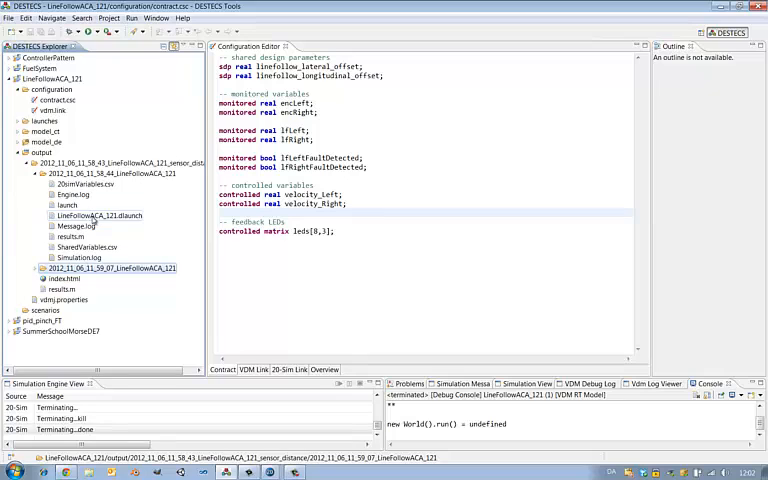
- Re-create and launch the LineFollowACA_121.dlaunch configuration from its DESTECS context menu
right_click(98, 215)
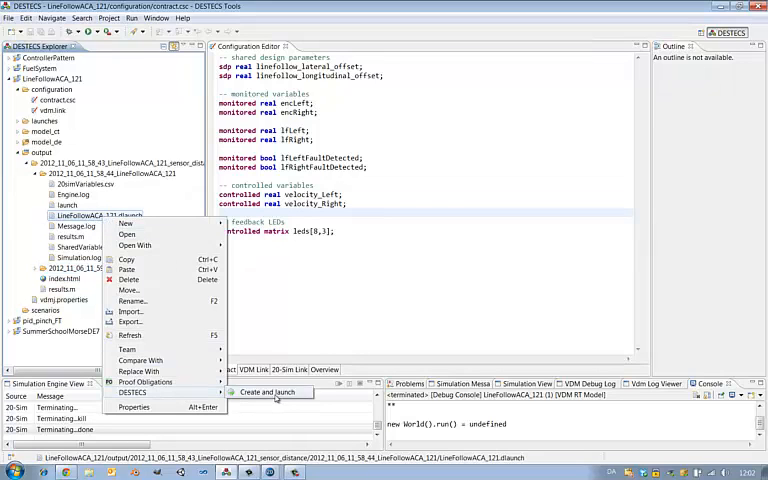
click(271, 391)
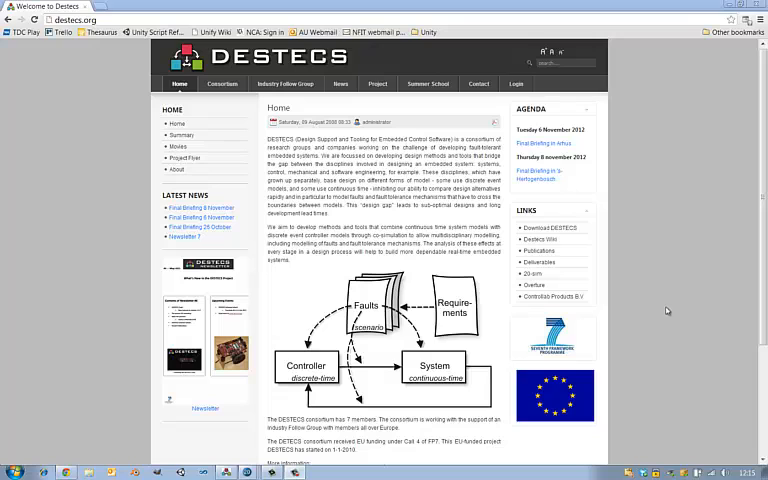
- Follow the Destecs Wiki link from the website's Links box to the wiki Main Page
click(100, 20)
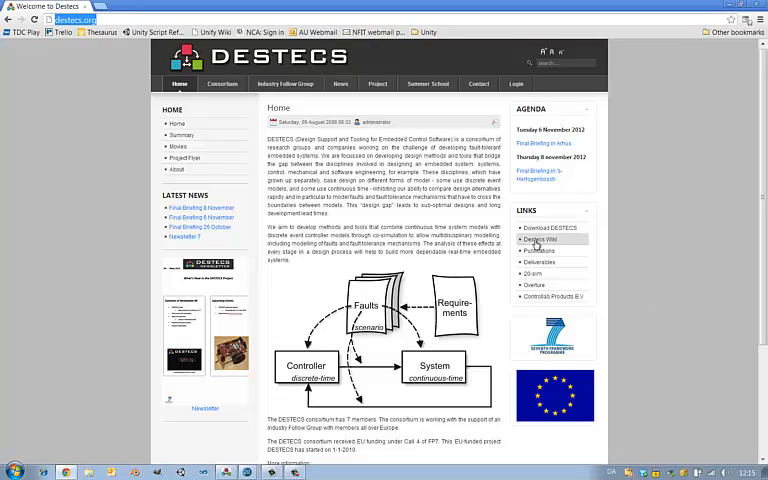
click(538, 240)
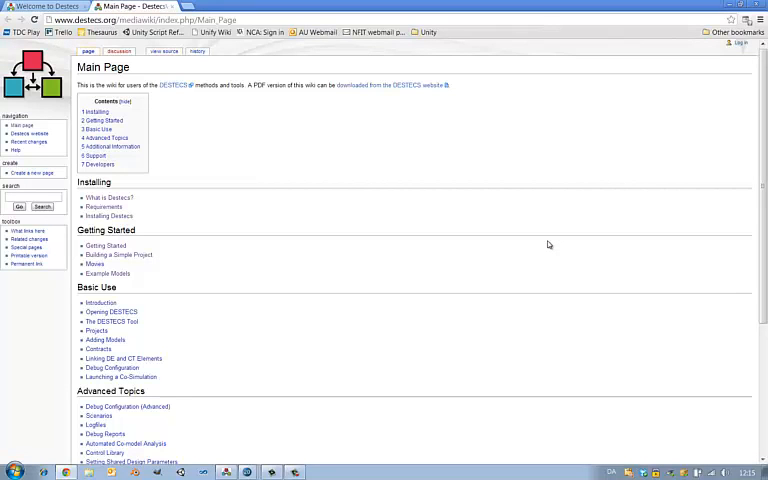
mouse_move(547, 244)
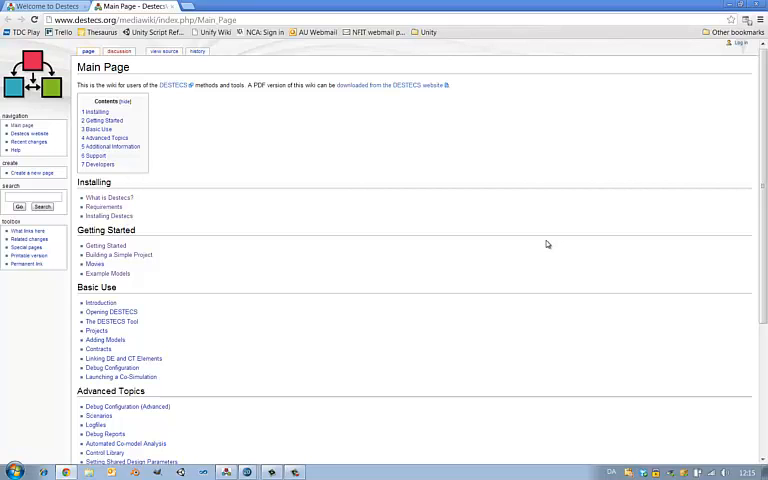